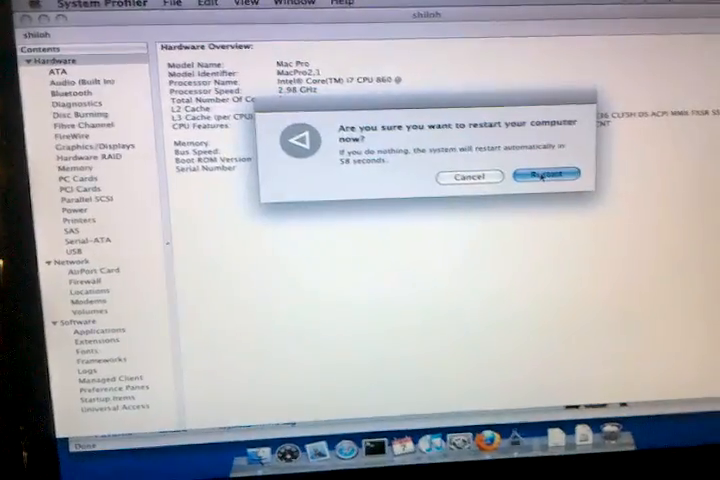
Confirm the restart so the Mac reboots to the boot screen
{"action": "left_click", "coordinate": [547, 176]}
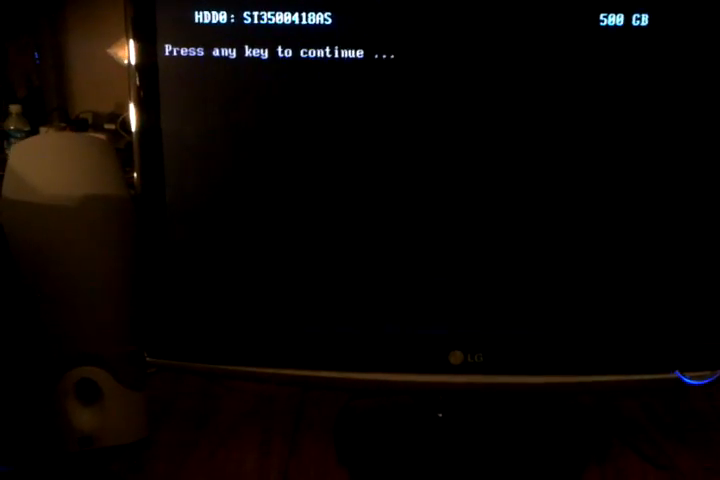
Continue past the 'Press any key' boot prompt to start Linux
{"action": "key", "text": "enter"}
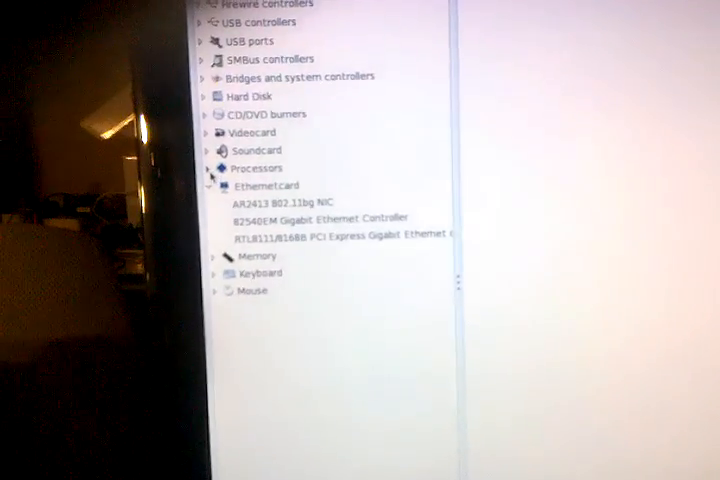
Expand Ethernetcard to show the AR2413 and RTL8111/8168B network controllers
{"action": "left_click", "coordinate": [206, 168]}
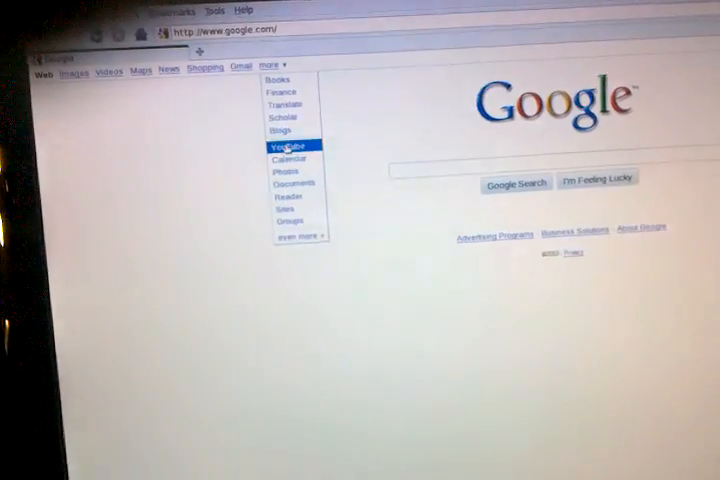
Play 'Fitzy's Surprise Super Bowl Conversation' on YouTube, reached from Google's more menu
{"action": "left_click", "coordinate": [287, 145]}
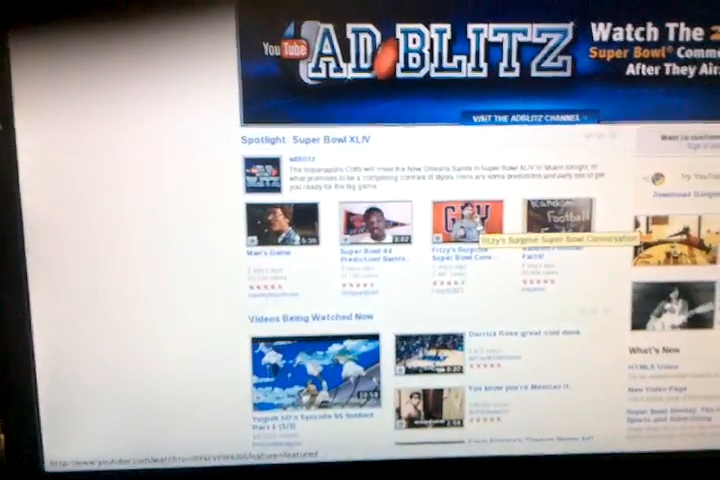
{"action": "left_click", "coordinate": [471, 222]}
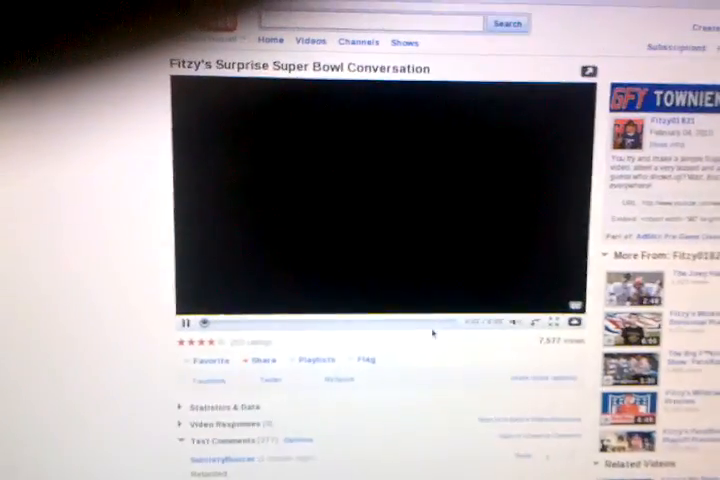
{"action": "left_click", "coordinate": [182, 322]}
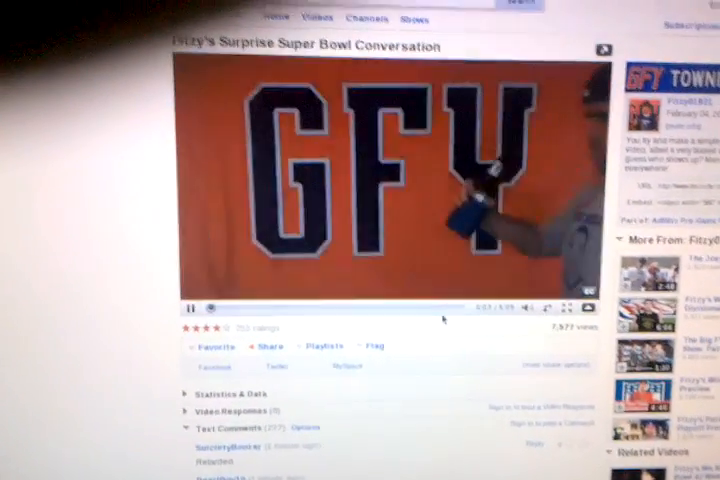